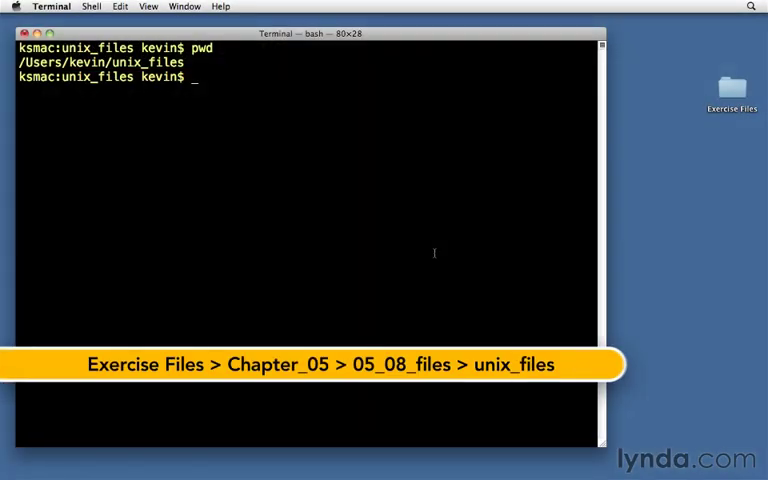
Step: Select the unix_files folder name, list its files with ls -la, and print fruit.txt
double_click(97, 62)
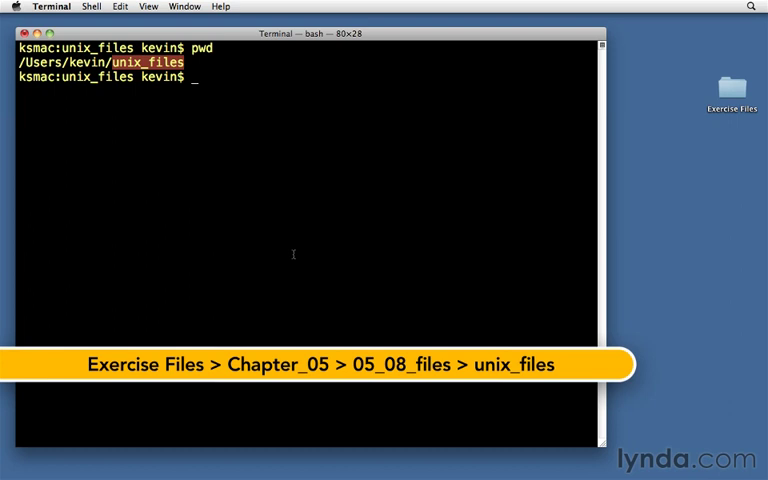
type("ls -la")
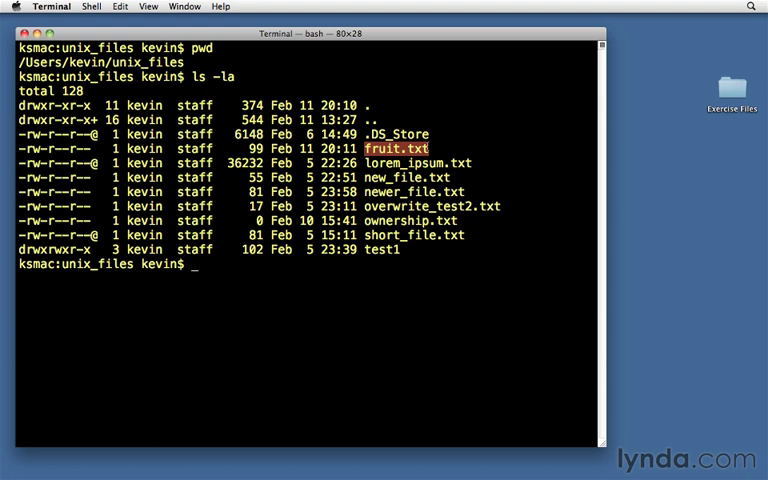
type("cat fruit.txt")
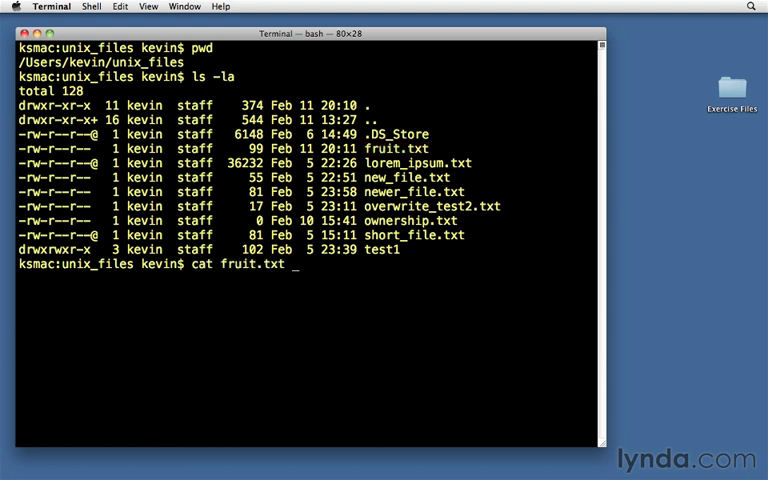
key("Return")
type("wc")
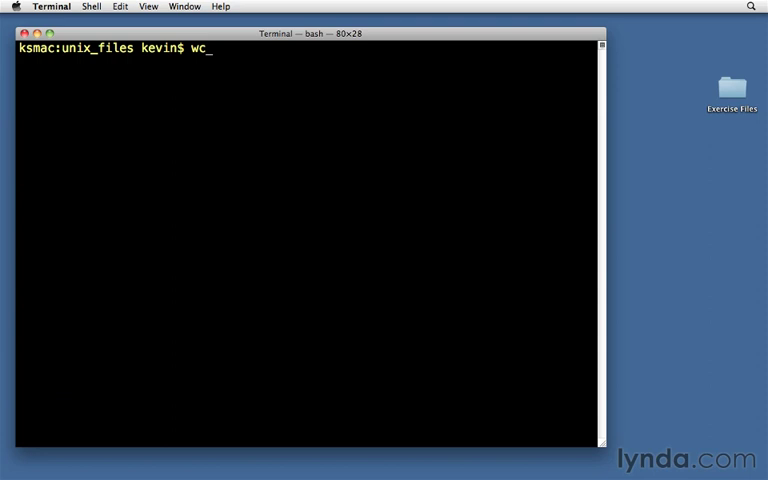
Step: Show fruit.txt's word count (13 lines, 13 words, 99 characters) and its fruit list
type("fruit.txt")
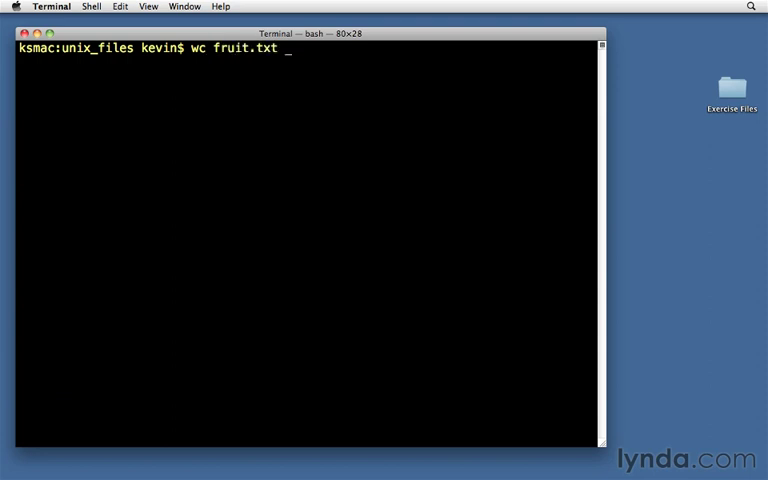
key("Return")
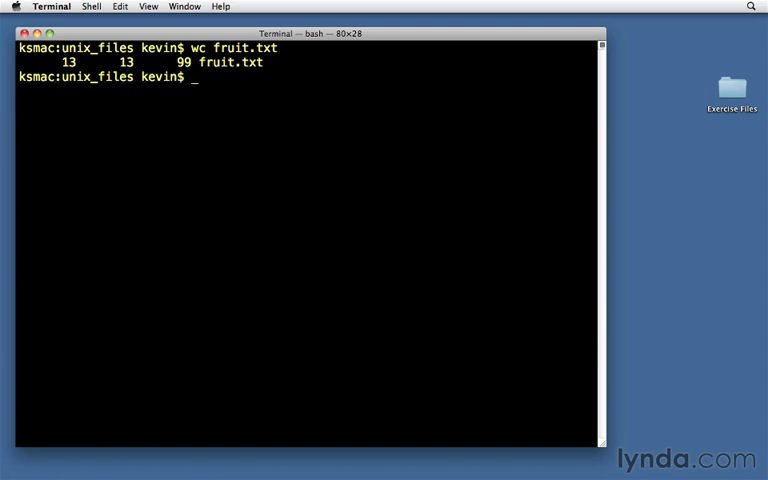
type("cat fruit.txt")
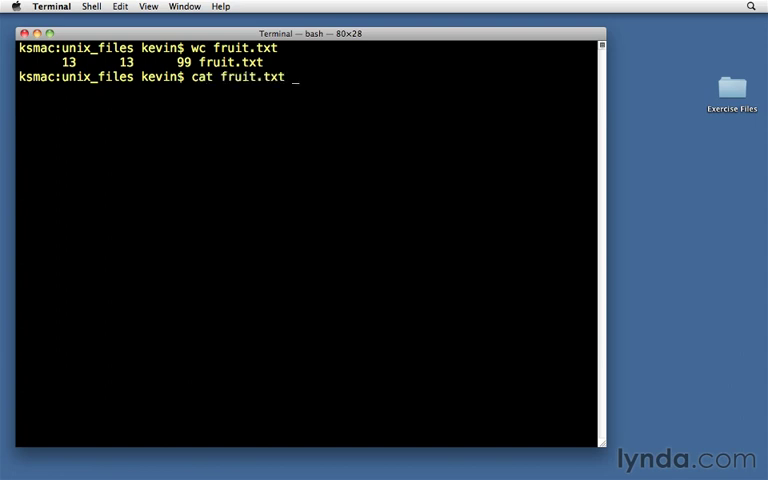
key("Return")
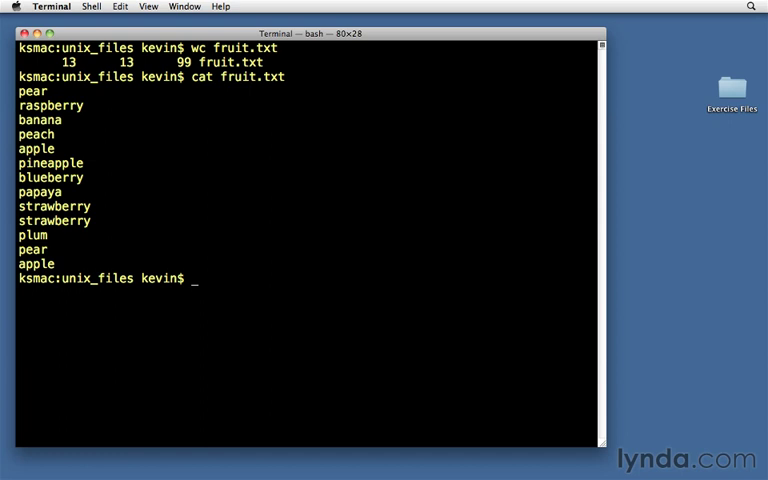
Step: Show line, word and character counts for lorem_ipsum.txt with wc
type("wc")
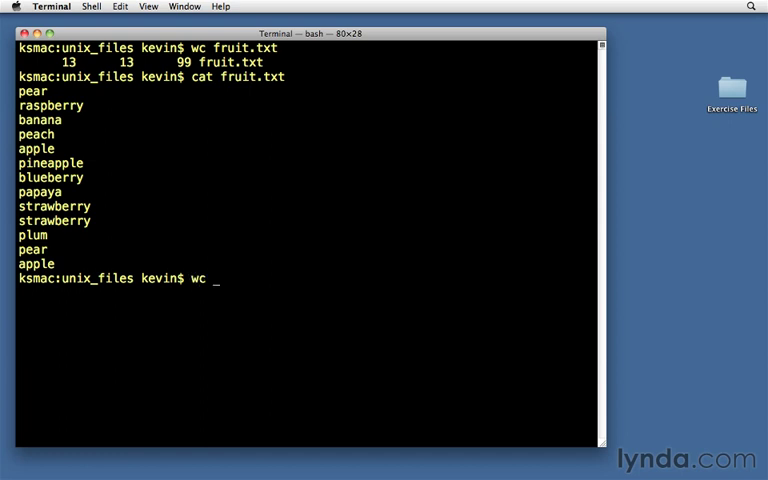
type("lorem_ipsum.txt")
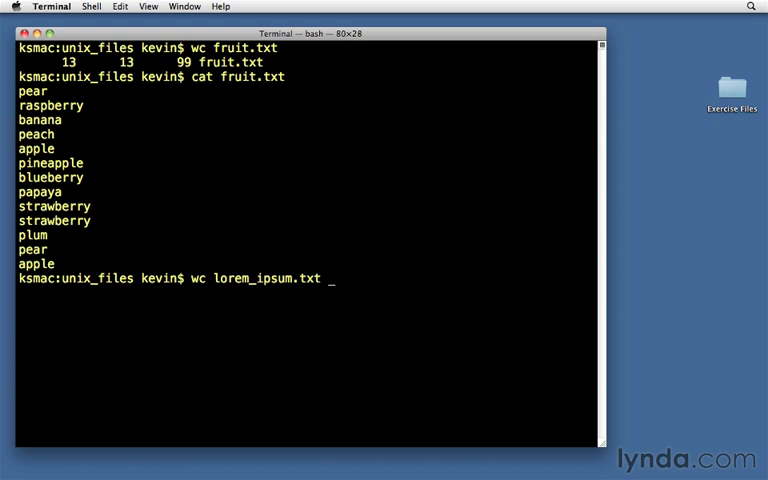
key("Return")
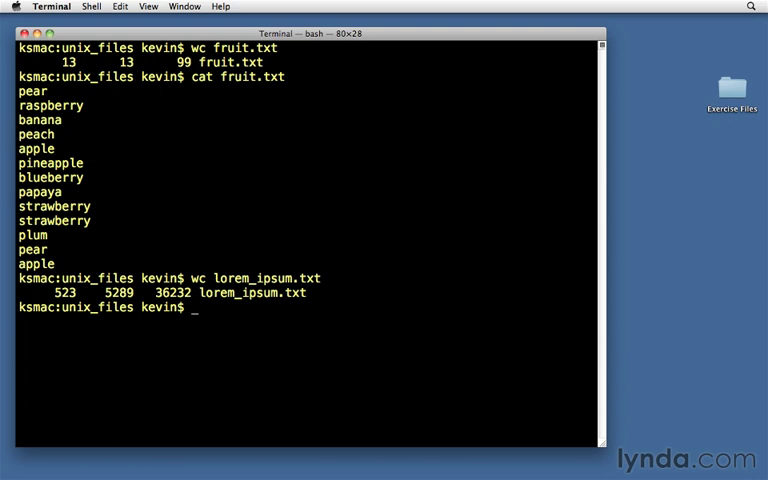
type("t")
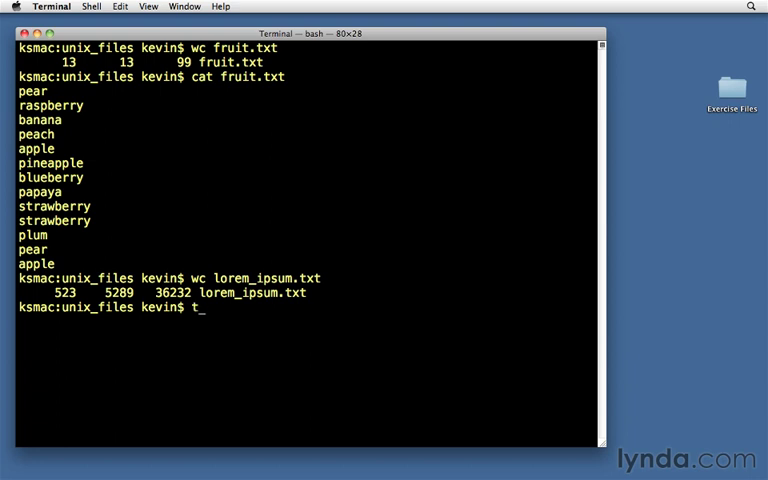
Step: Print the opening lines of lorem_ipsum.txt with head
type("ead lorem_ipsum.txt")
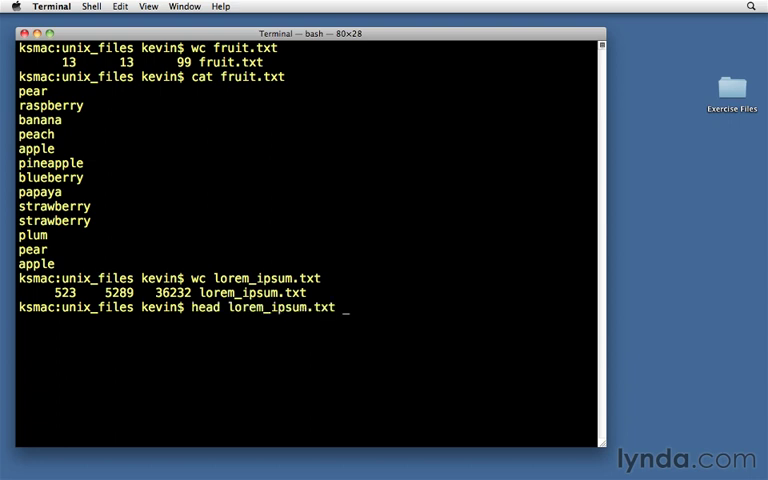
key("Return")
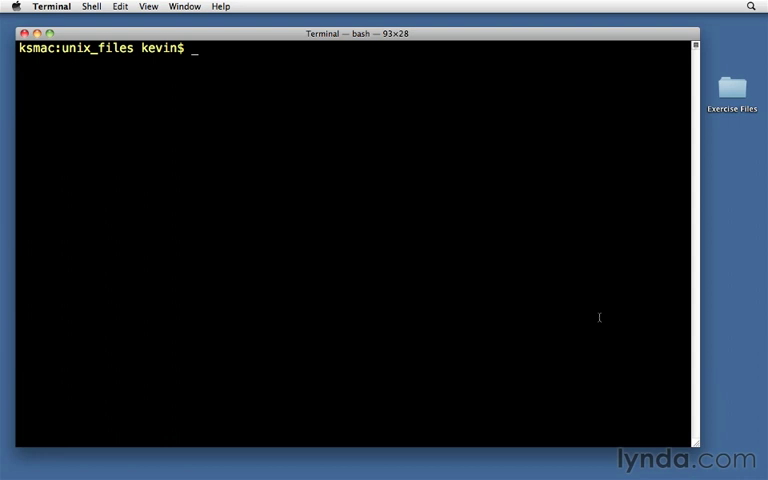
Step: Print fruit.txt sorted alphabetically, then run cat on fruit.txt
type("sor")
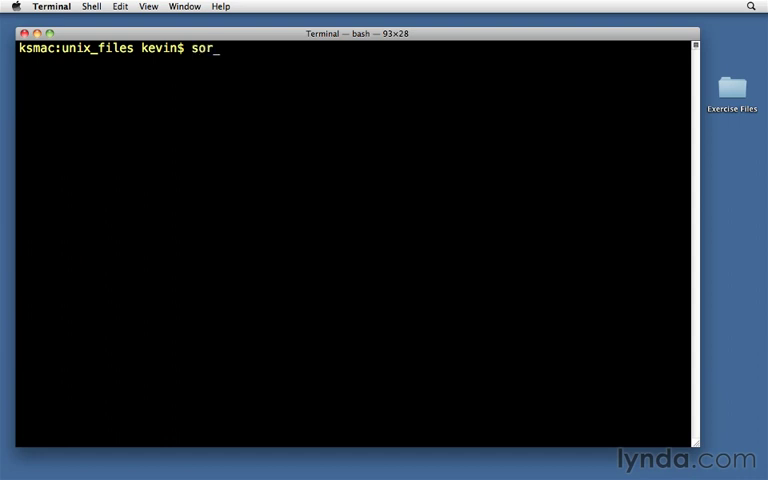
type("t f")
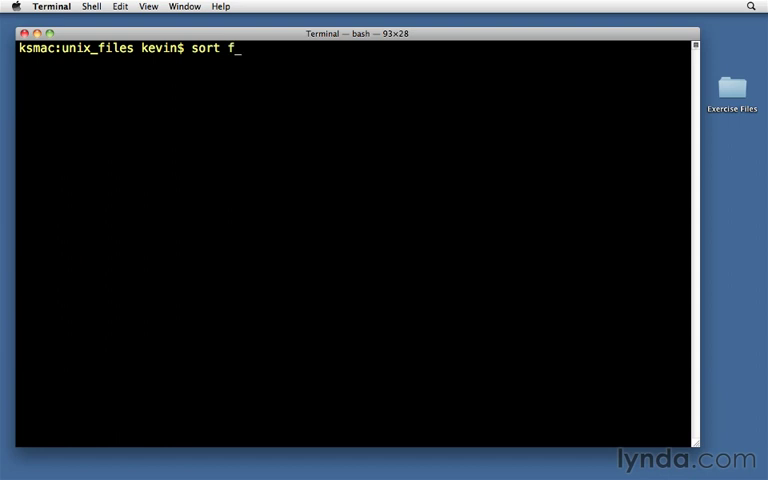
key("Return")
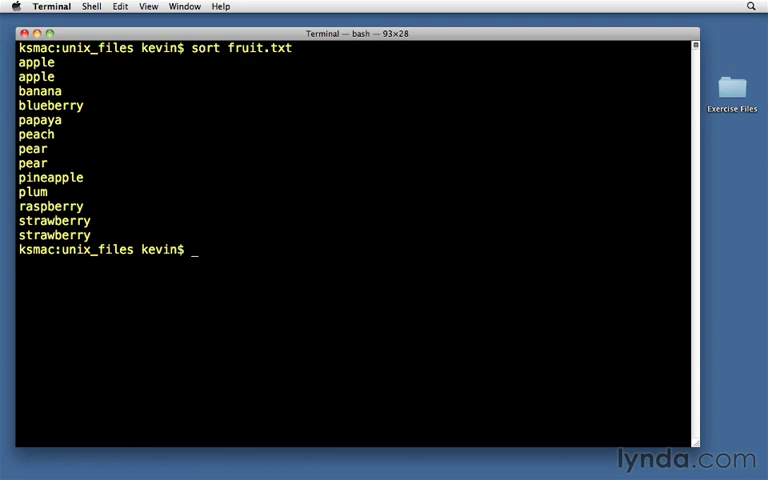
type("cat f")
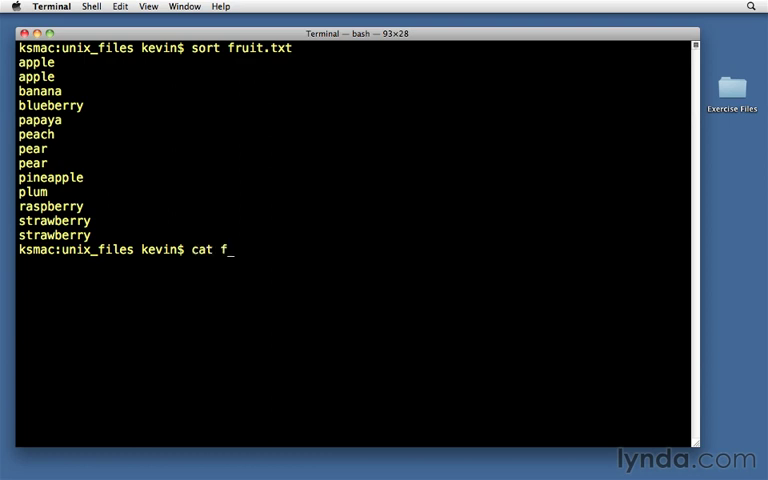
type("sort lorem_ipsum.txt")
key("Return")
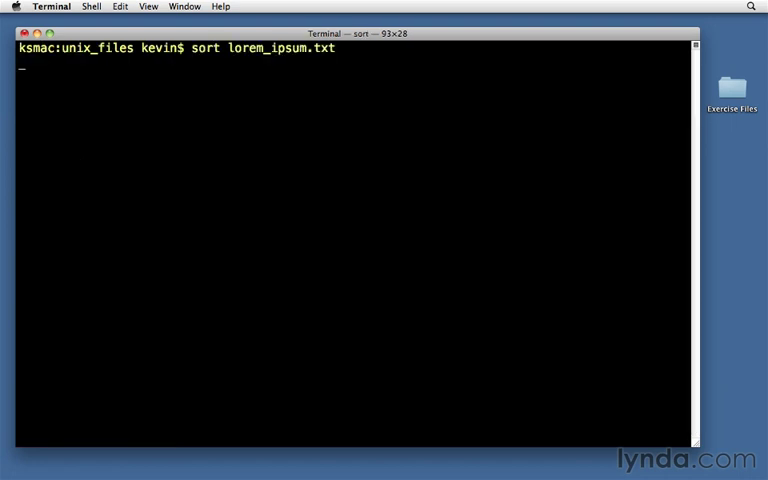
Step: Run the sort of lorem_ipsum.txt and scroll down through the sorted lines
key("Return")
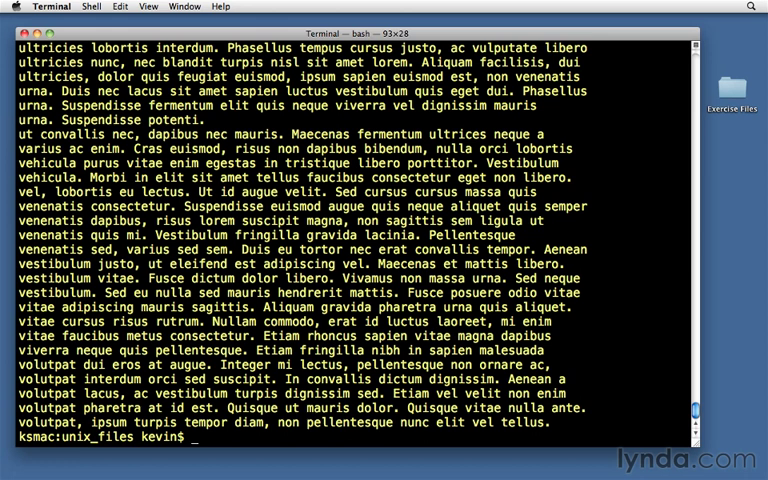
mouse_move(697, 184)
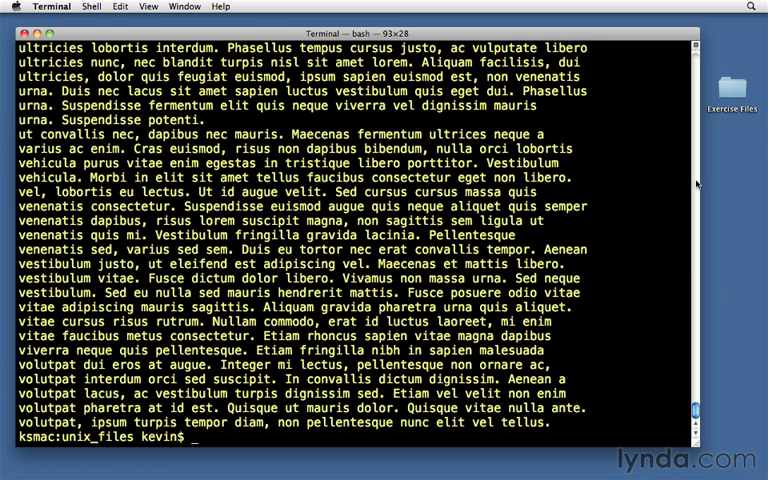
scroll("down", 3)
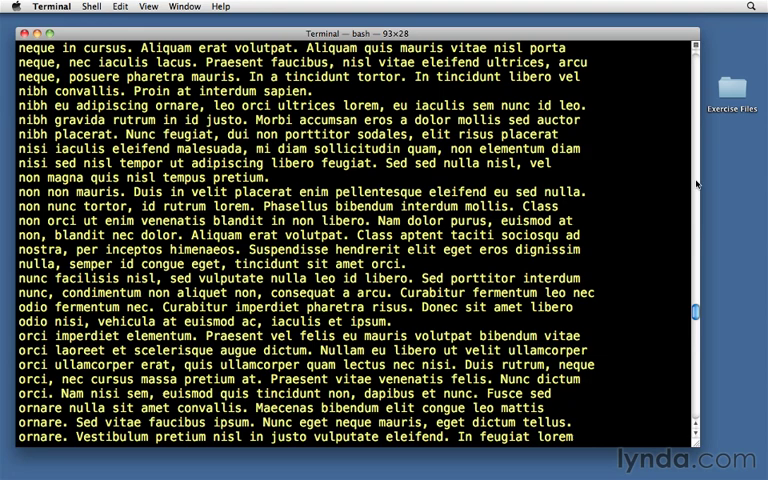
scroll("down", 3)
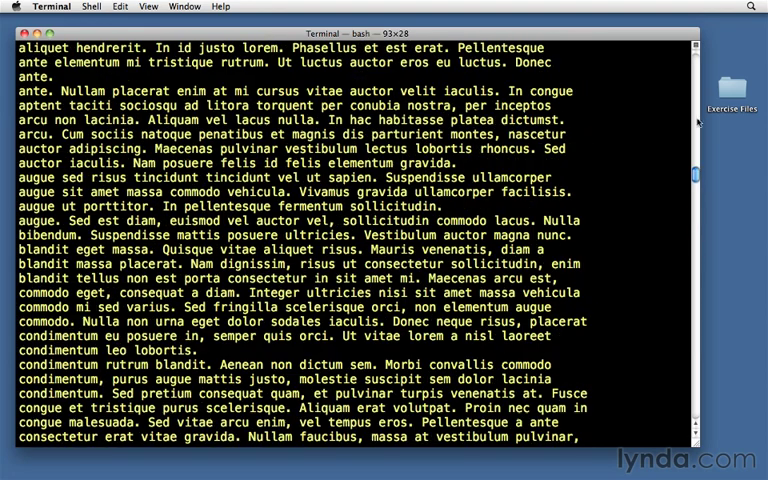
scroll("down", 3)
type("sort -f lorem_ipsum.txt")
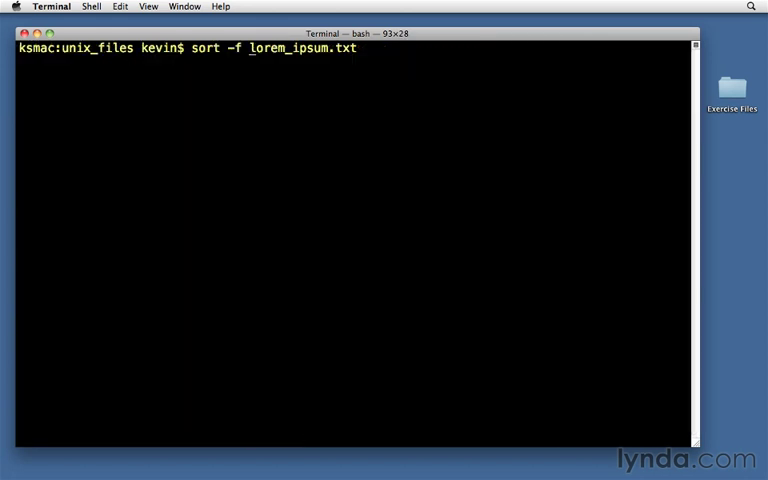
Step: Sort lorem_ipsum.txt with -f and with -r, scrolling through the output
key("Return")
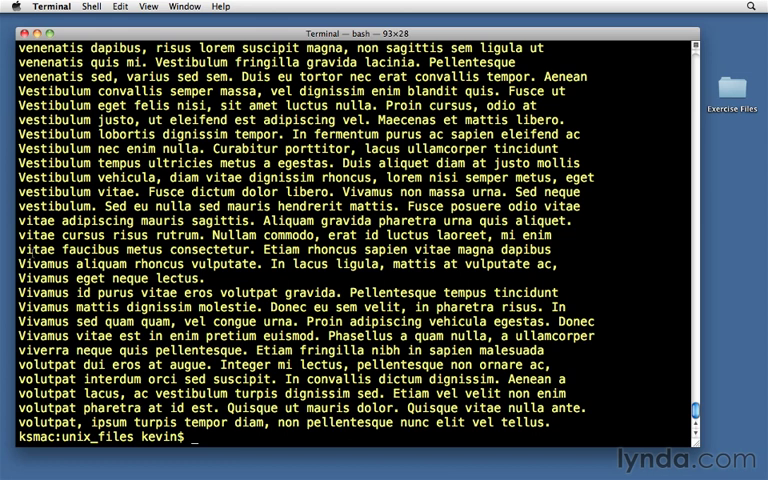
type("sort -f lorem_ipsum.txt")
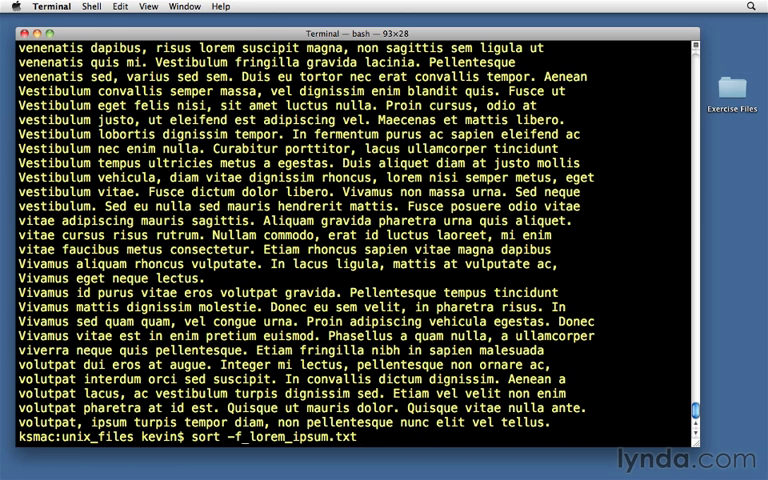
key("Return")
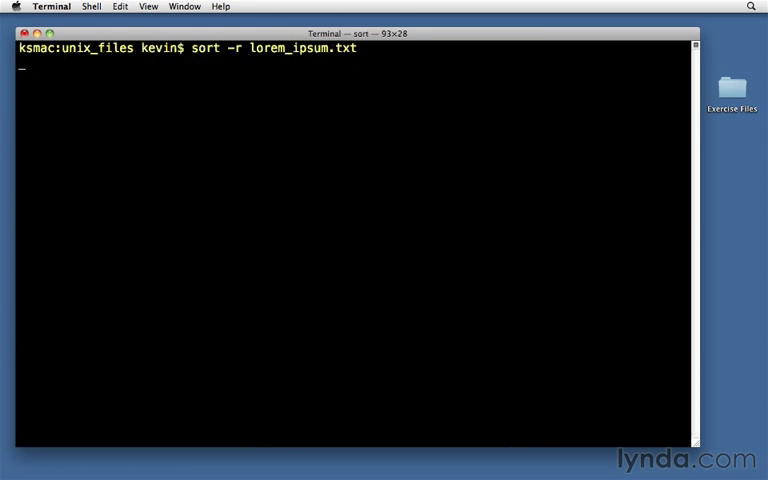
key("Return")
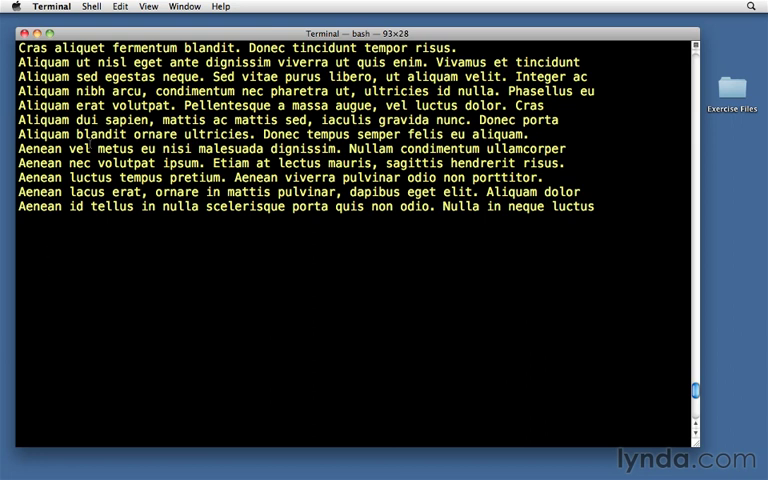
scroll("up", 3)
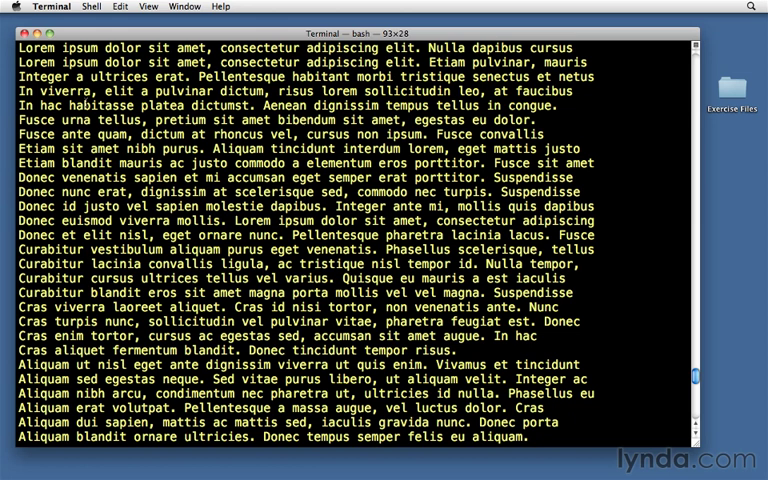
scroll("down", 3)
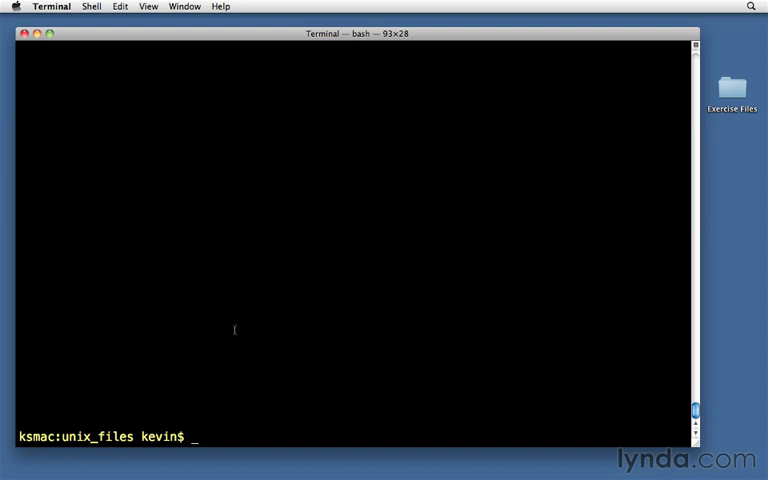
Step: List fruit.txt in reverse order with sort -r, then duplicate-free with sort -u
type("s")
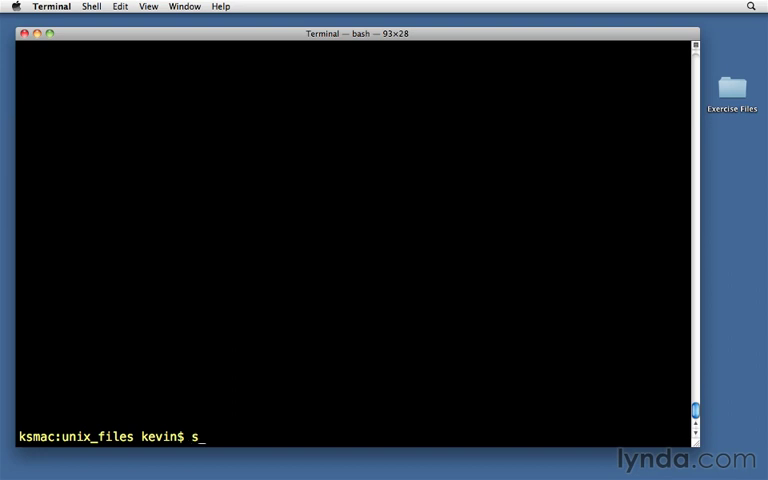
key("Return")
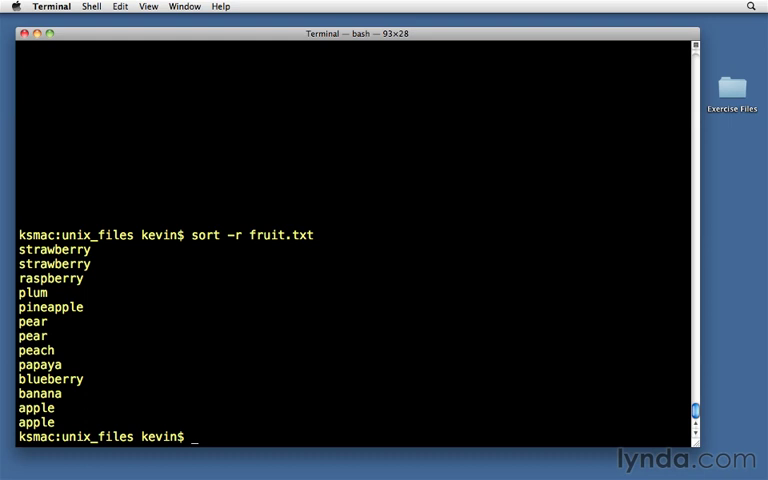
type("sort -")
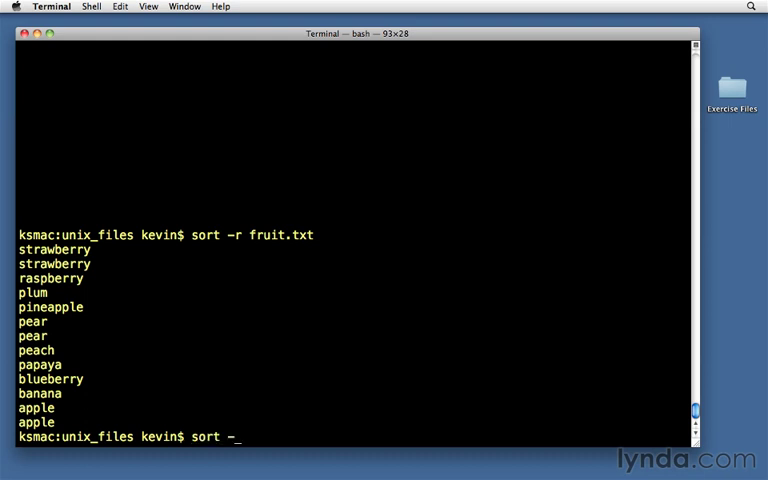
type("u")
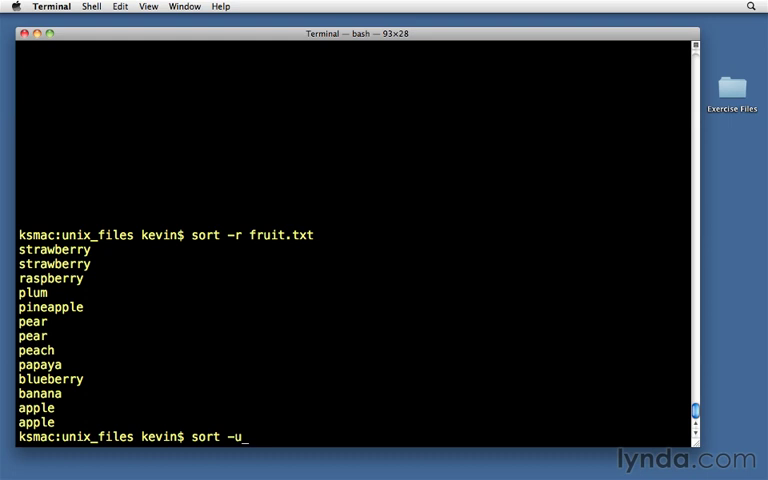
type("fruit.txt")
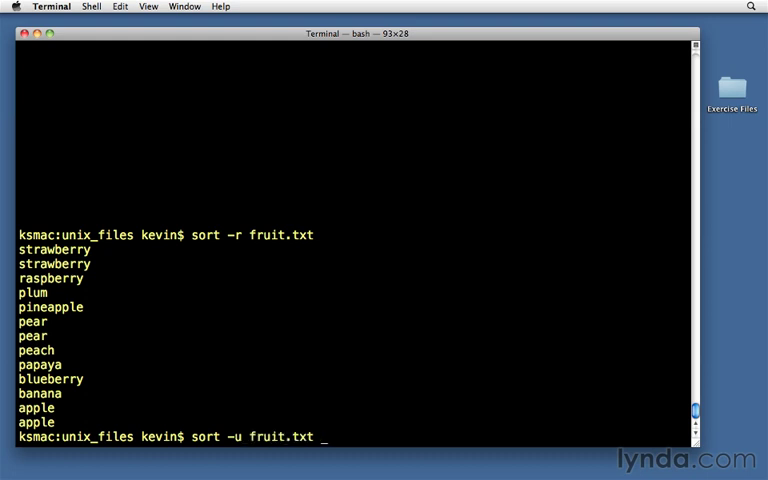
key("Return")
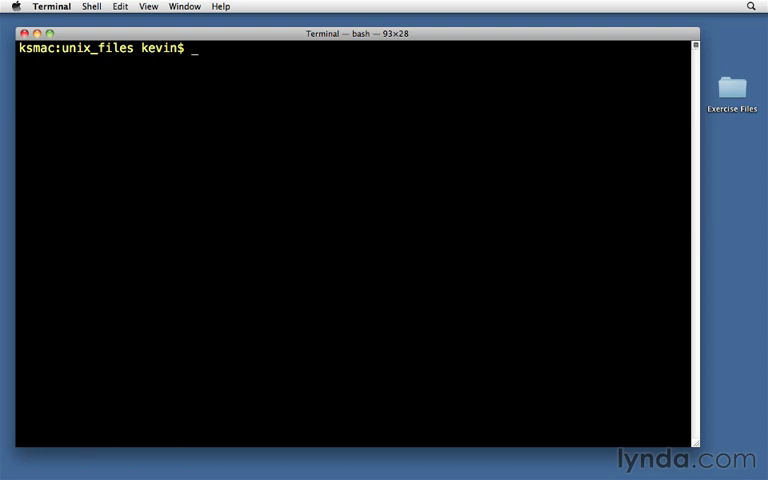
Step: Run uniq and uniq -d on fruit.txt, revealing the repeated line strawberry
type("uni")
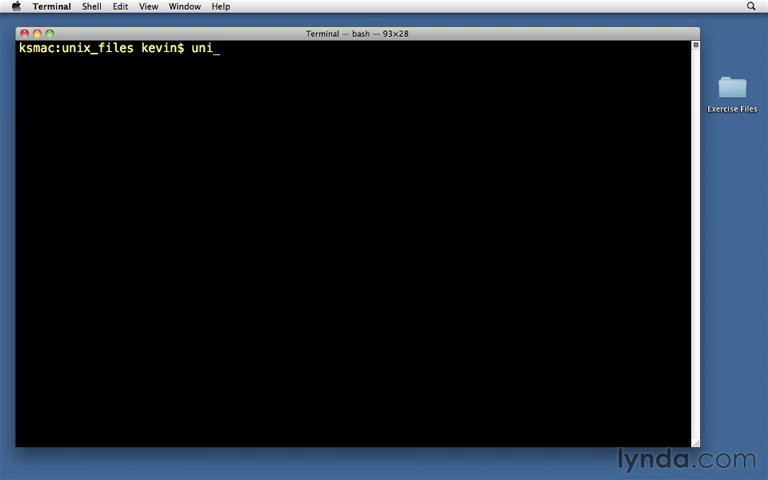
type("q fruit.txt")
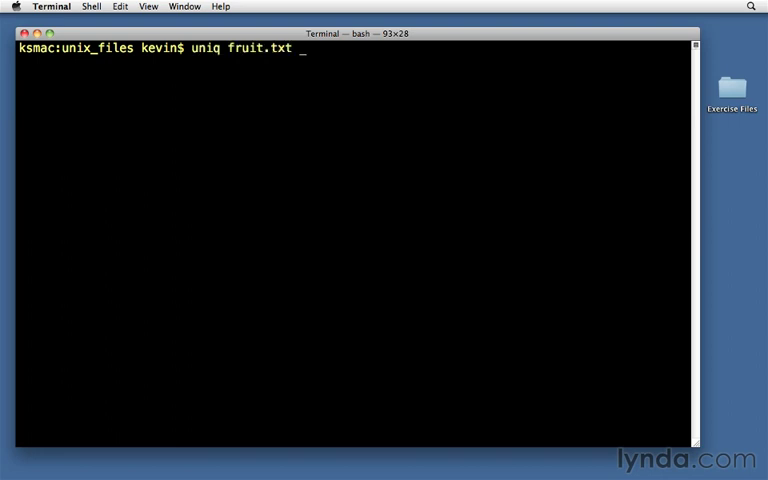
key("Return")
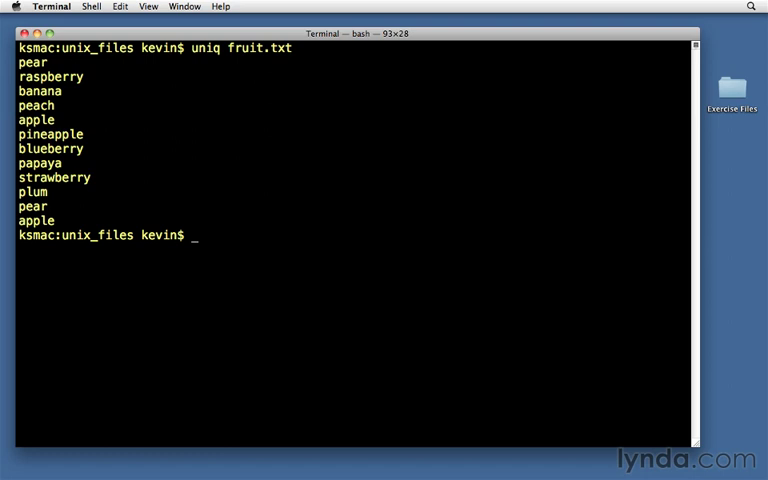
type("uniq")
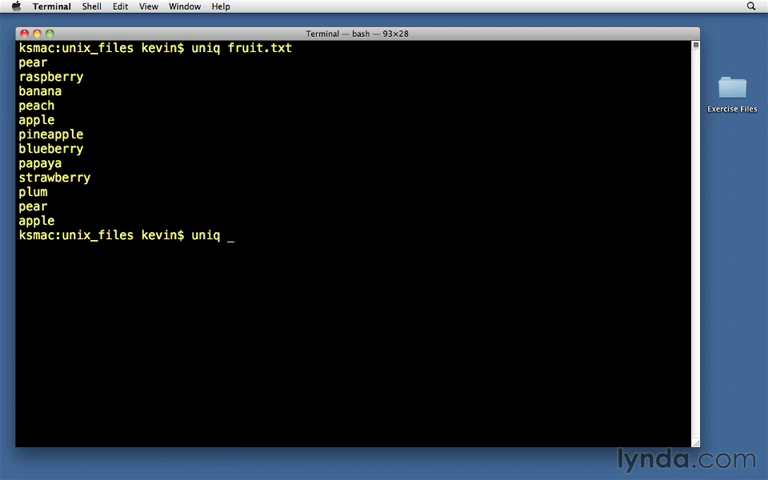
type("-d fruit.txt")
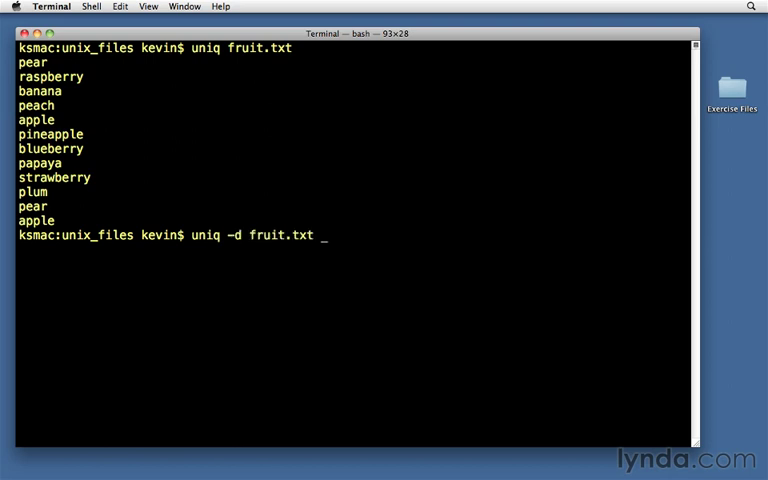
key("Return")
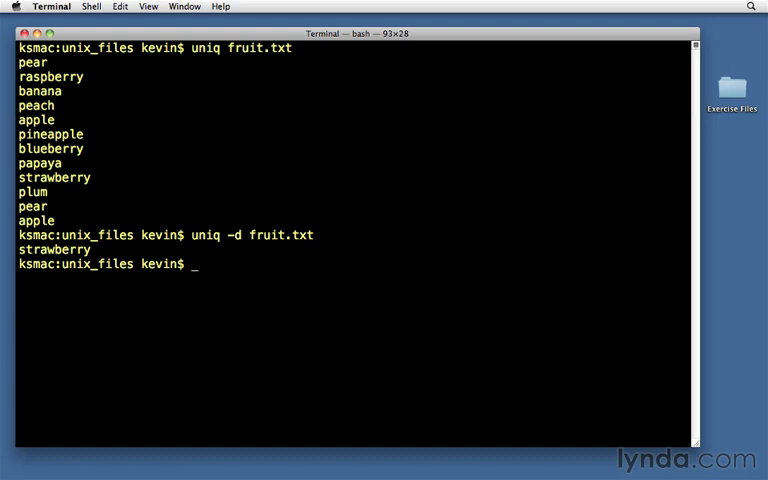
Step: List only fruit.txt's non-repeated lines with uniq -u
type("un")
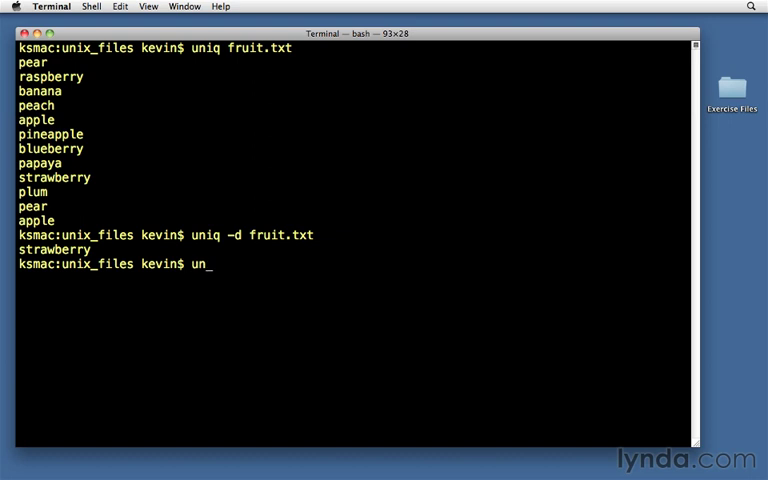
type("iq -u")
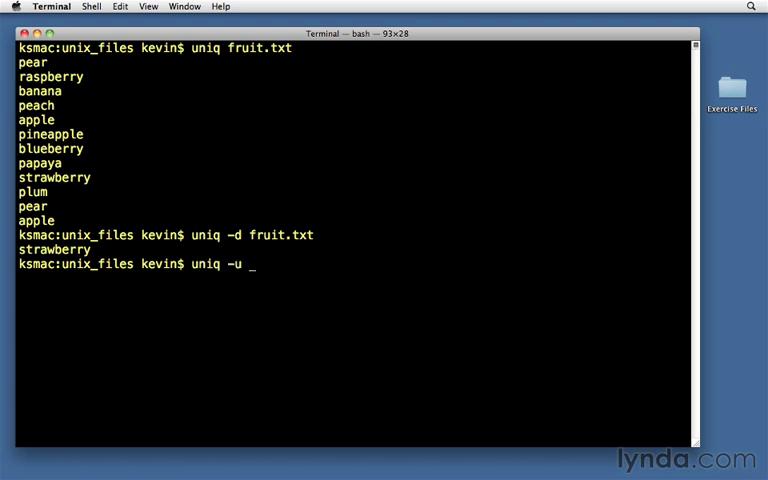
type("fruit.txt")
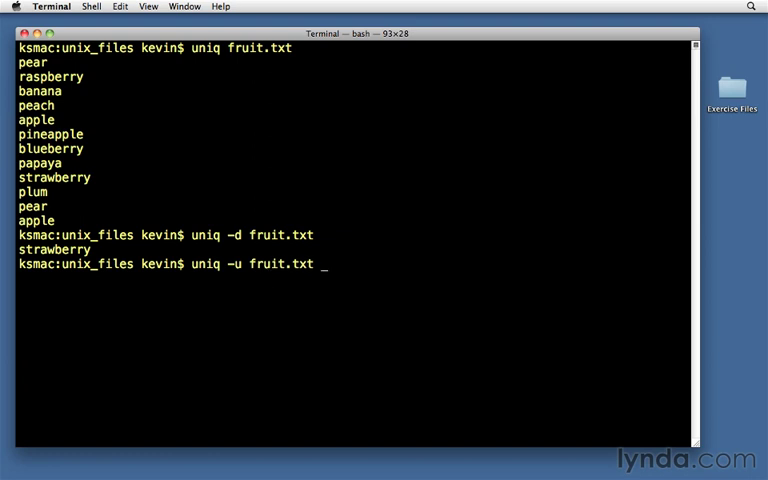
key("Return")
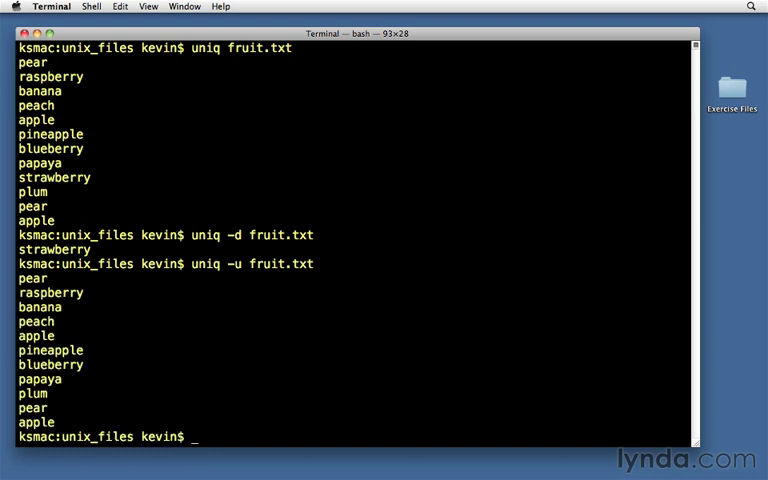